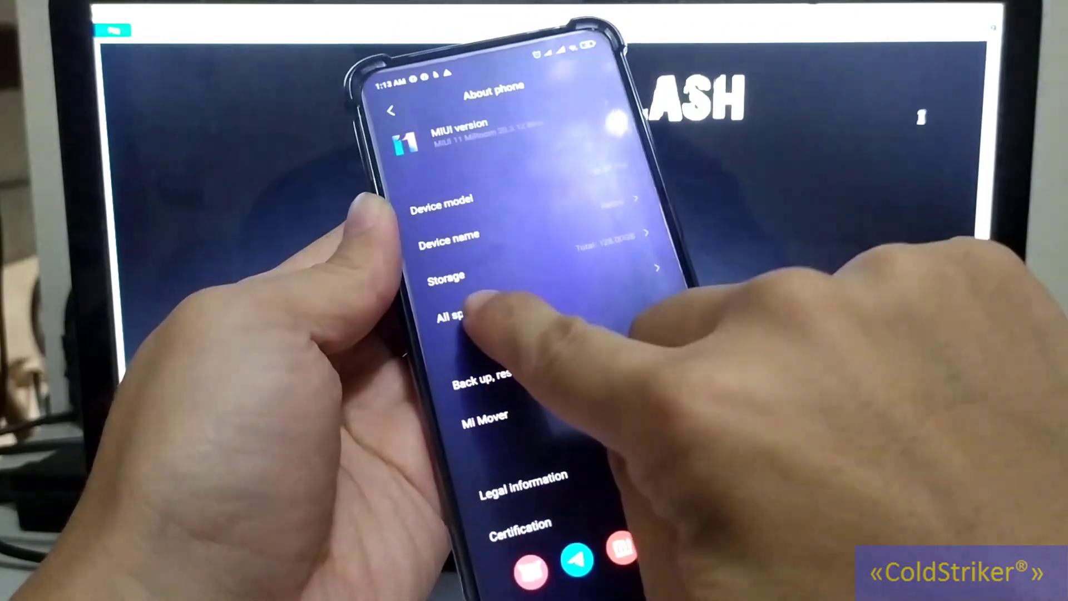
- Show the All specs list from About phone so the MIUI version entry appears
click(463, 320)
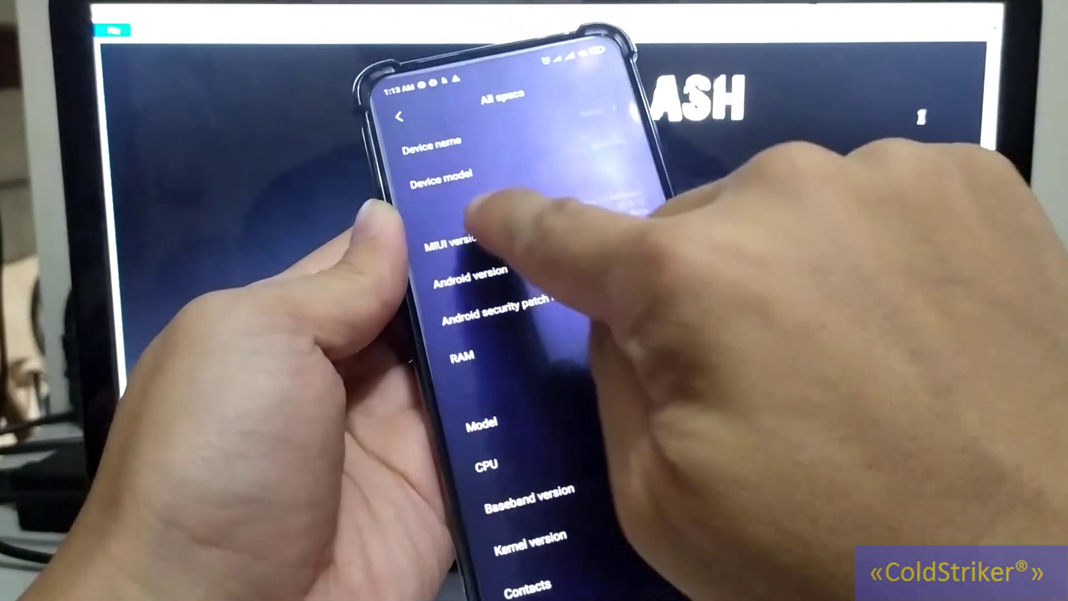